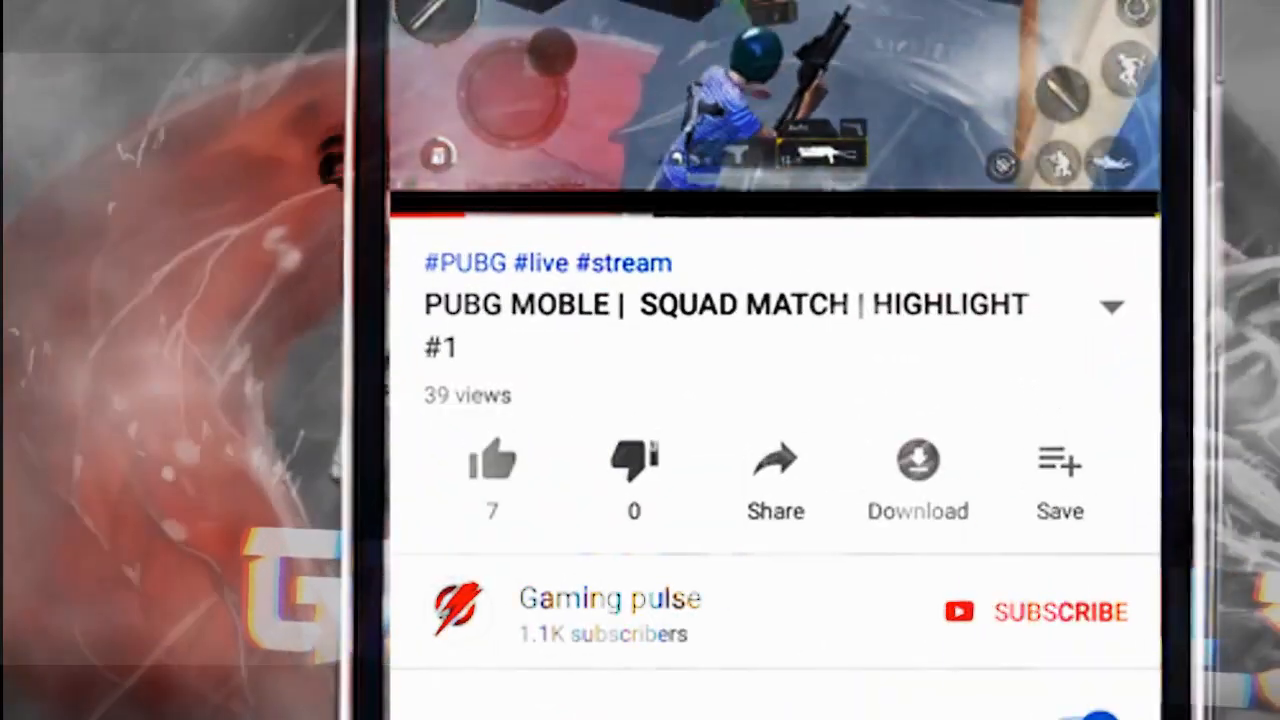
Put the YouTube channel's Videos page away so the Windows desktop shows.
left_click(1060, 612)
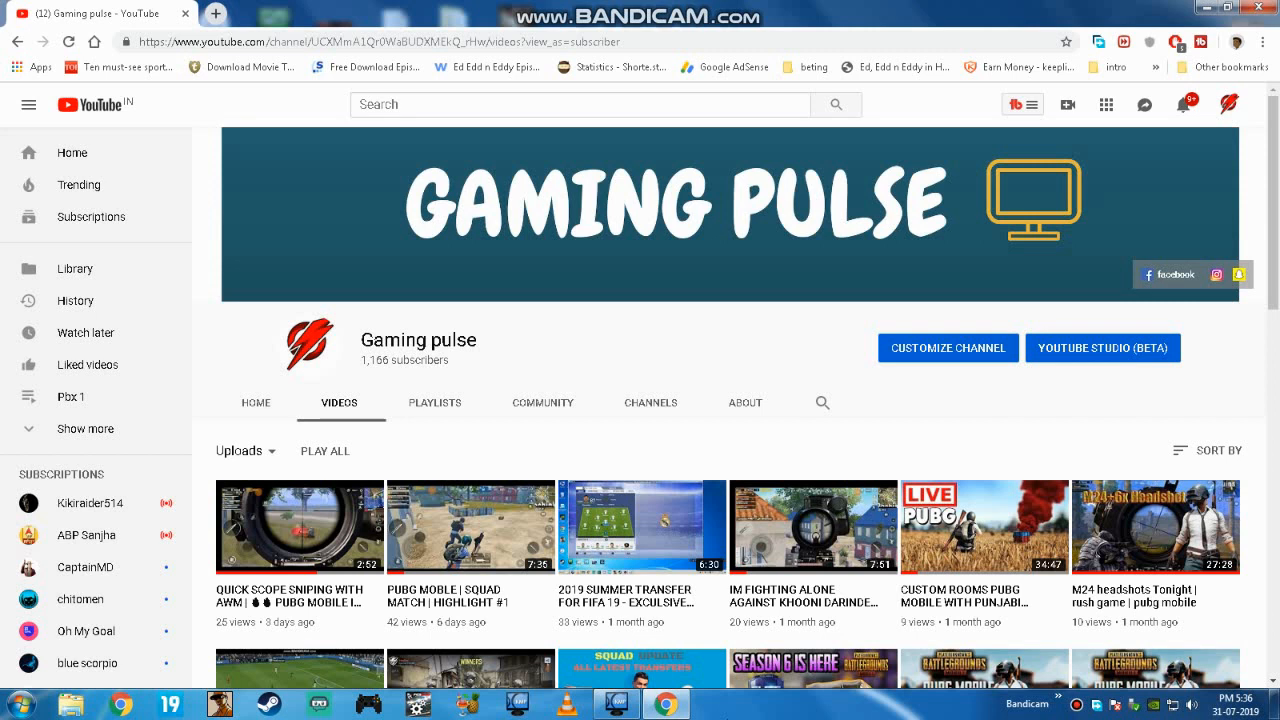
mouse_move(1124, 312)
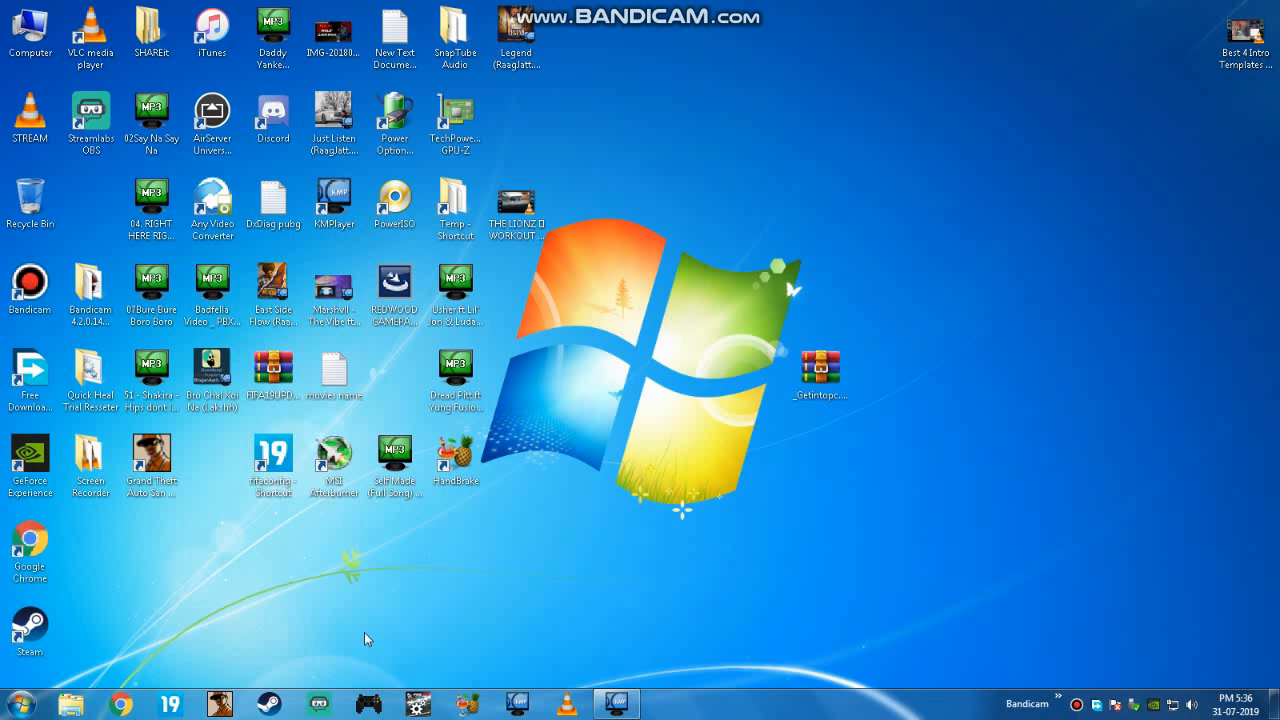
Launch Steam, view the Friends & Chat list stuck loading the friends network, then close it.
left_click(820, 374)
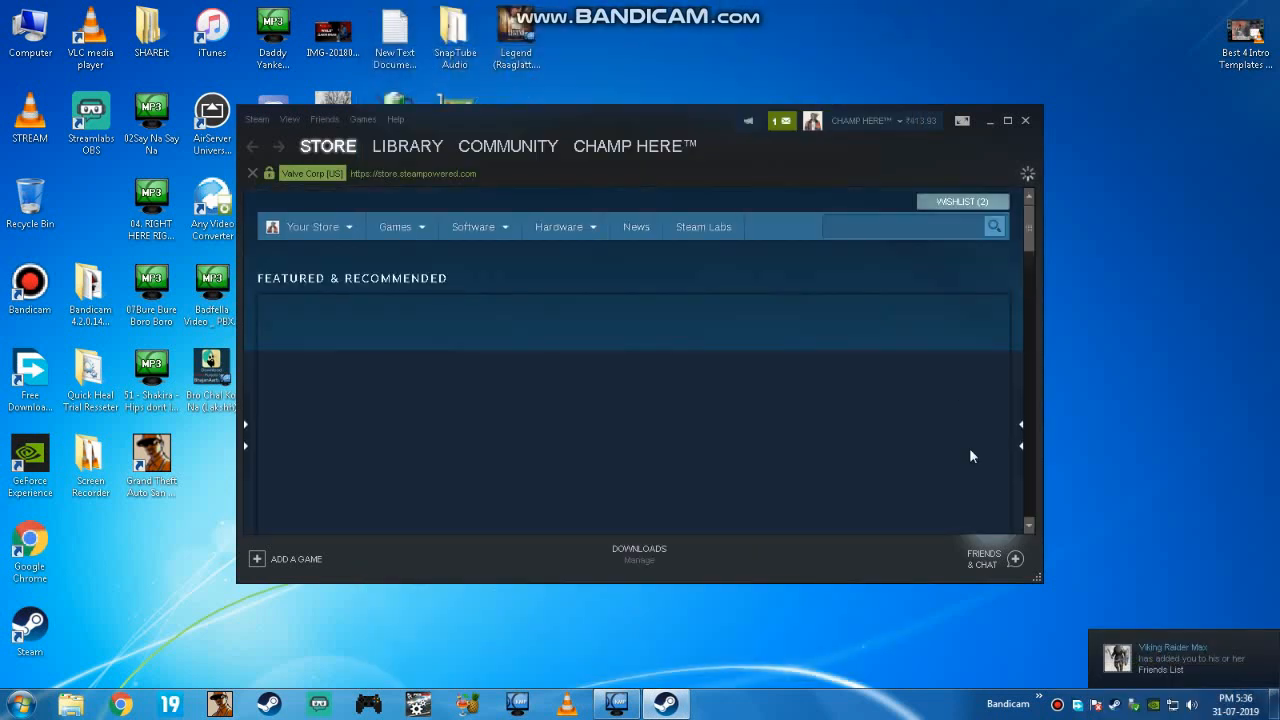
left_click(1014, 558)
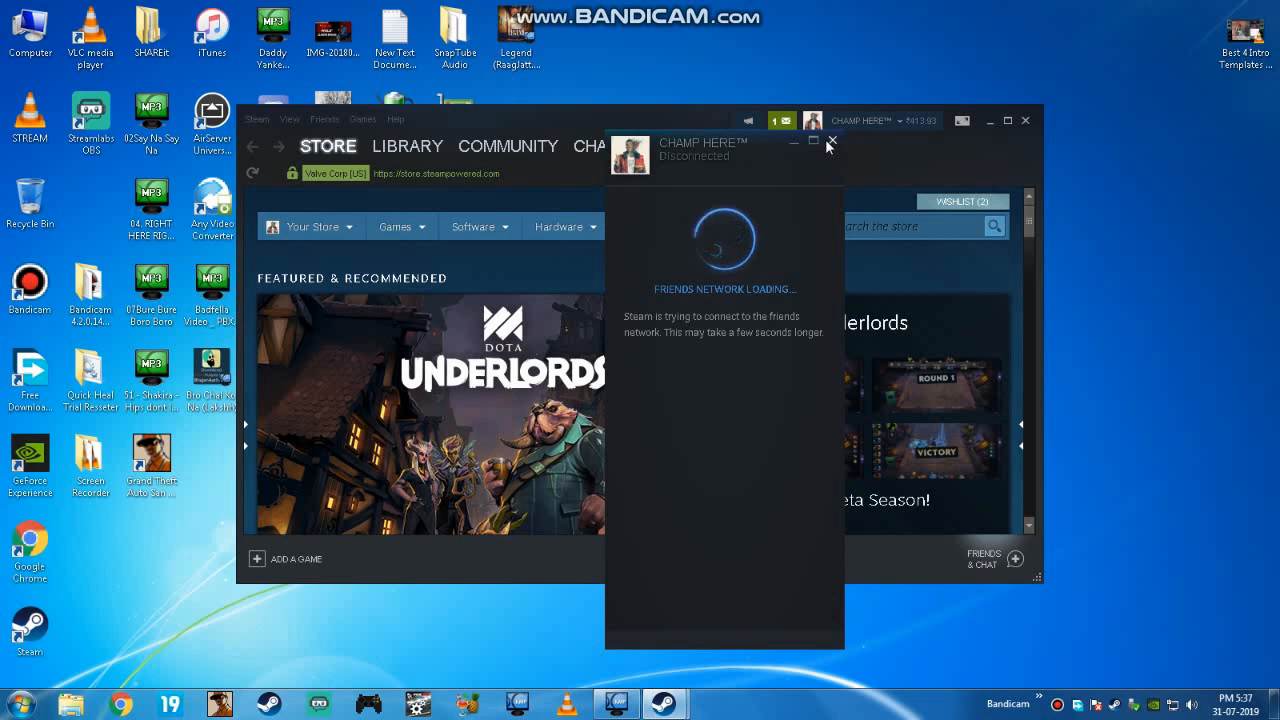
left_click(828, 140)
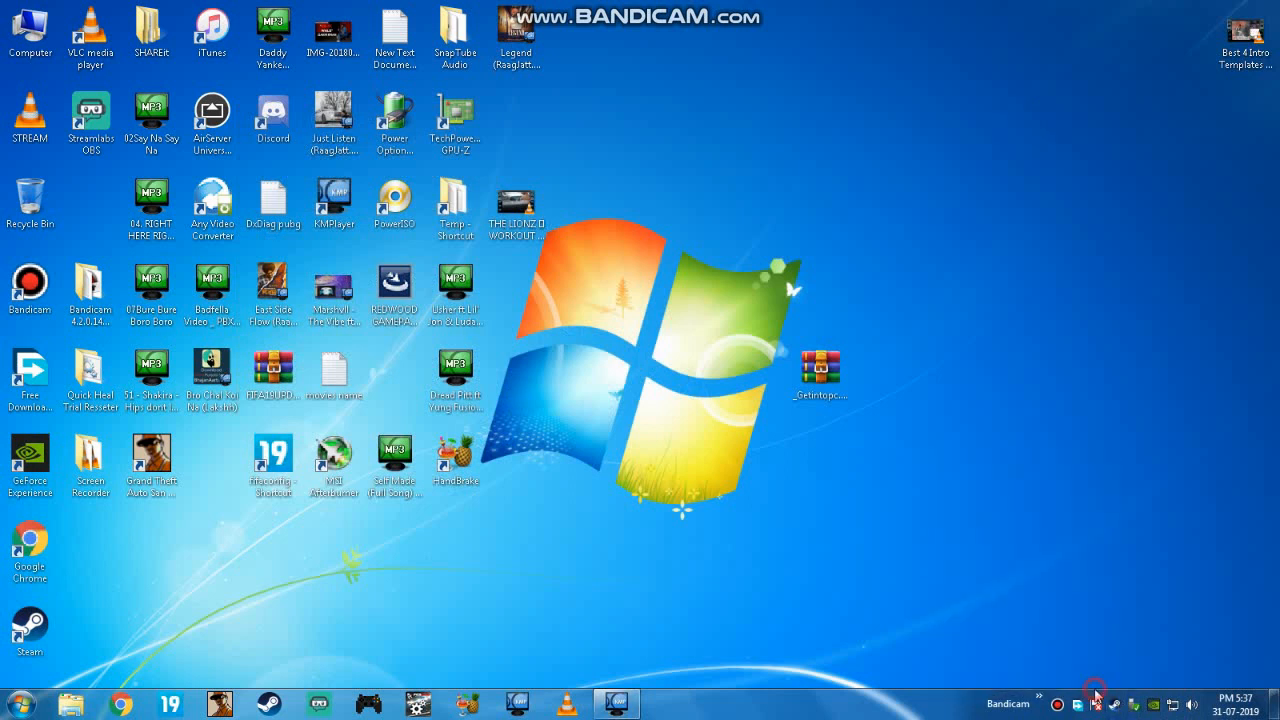
Set the Windows system date to 2 August 2019 via Date and Time, then bring up the desktop menu.
left_click(1250, 698)
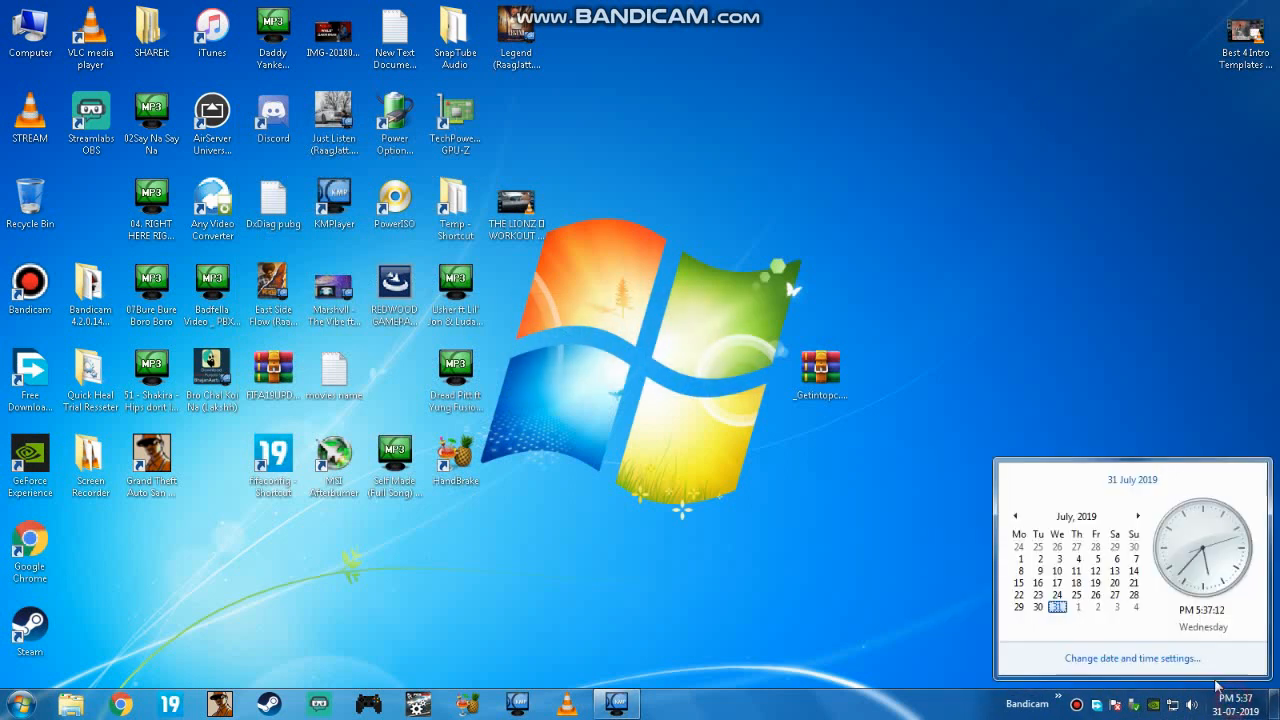
left_click(1124, 656)
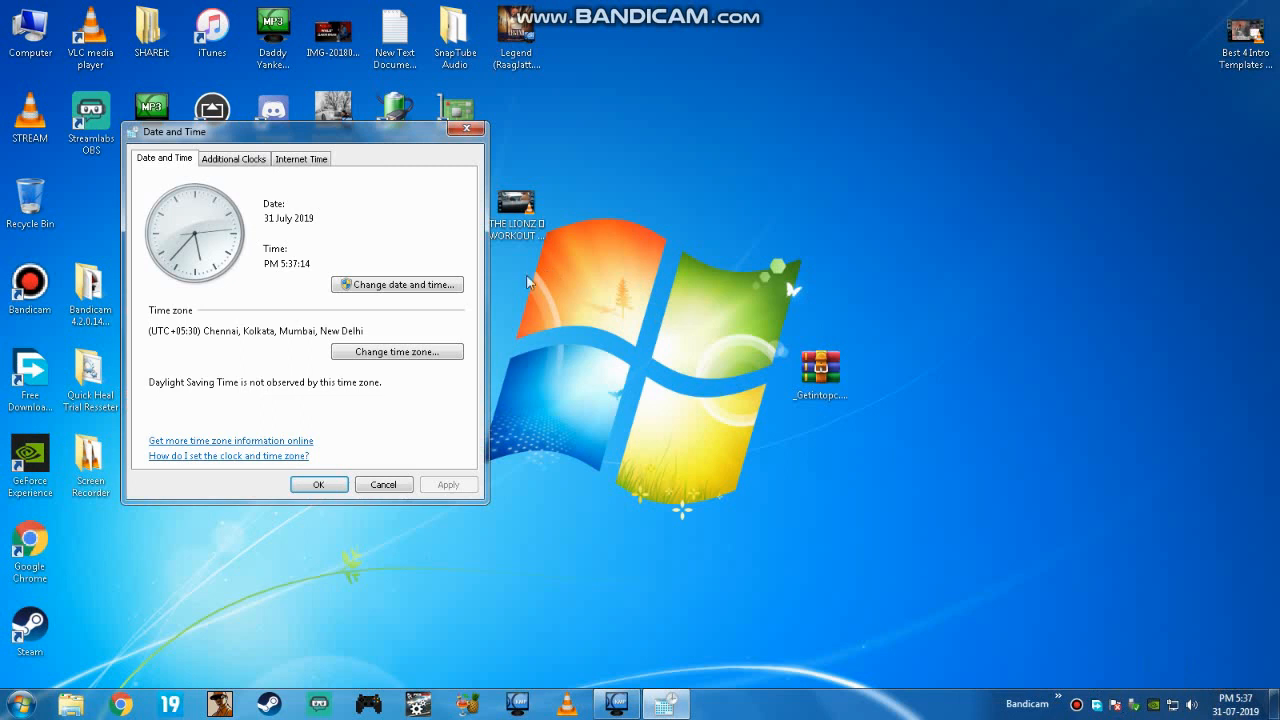
left_click(396, 284)
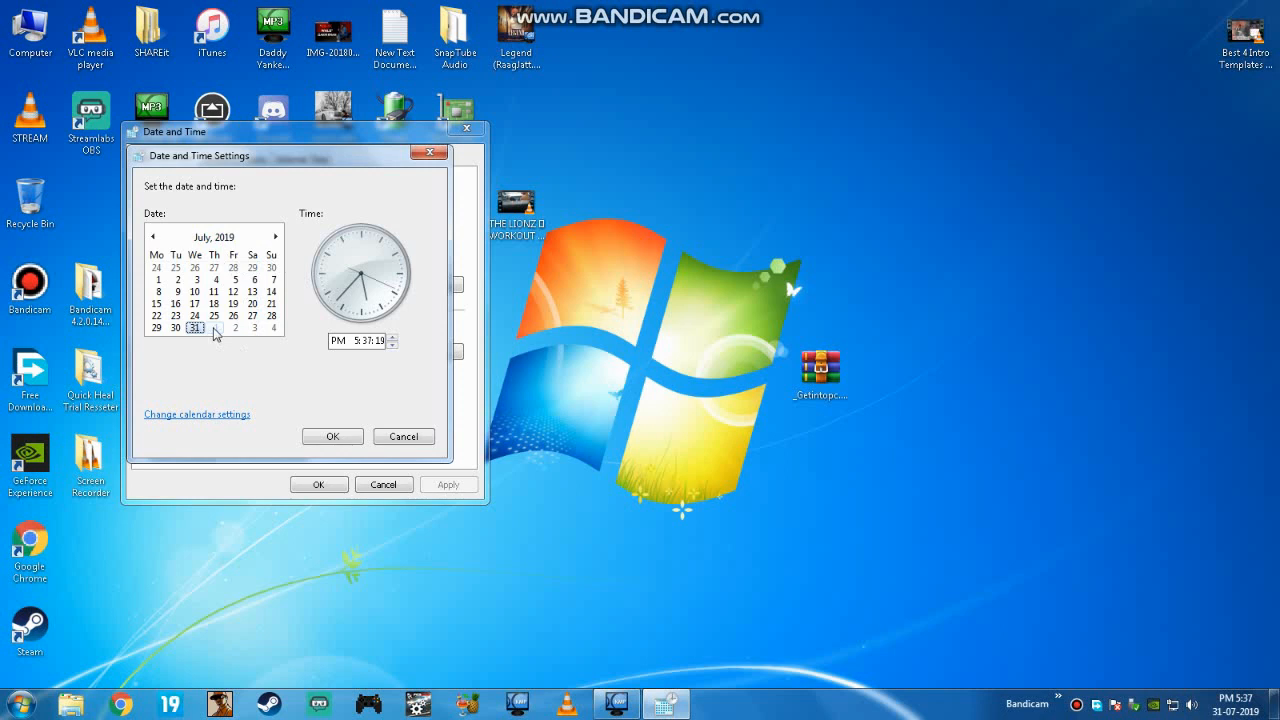
left_click(276, 236)
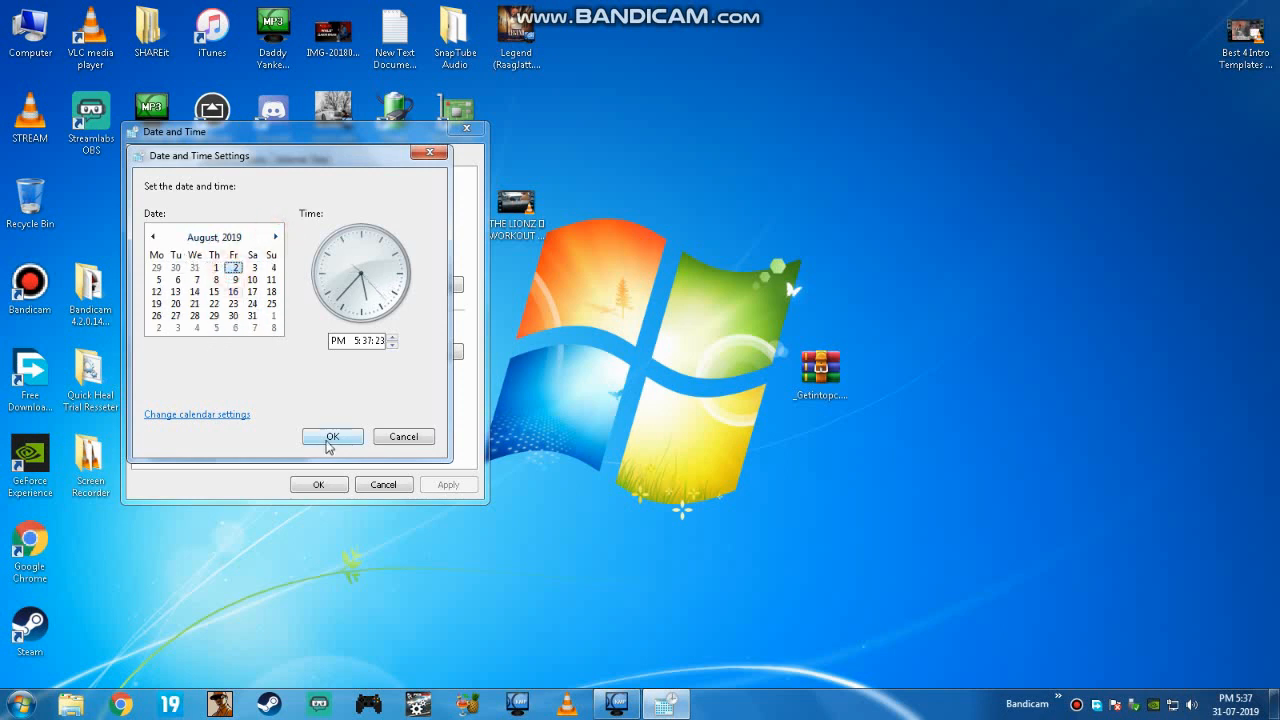
left_click(332, 436)
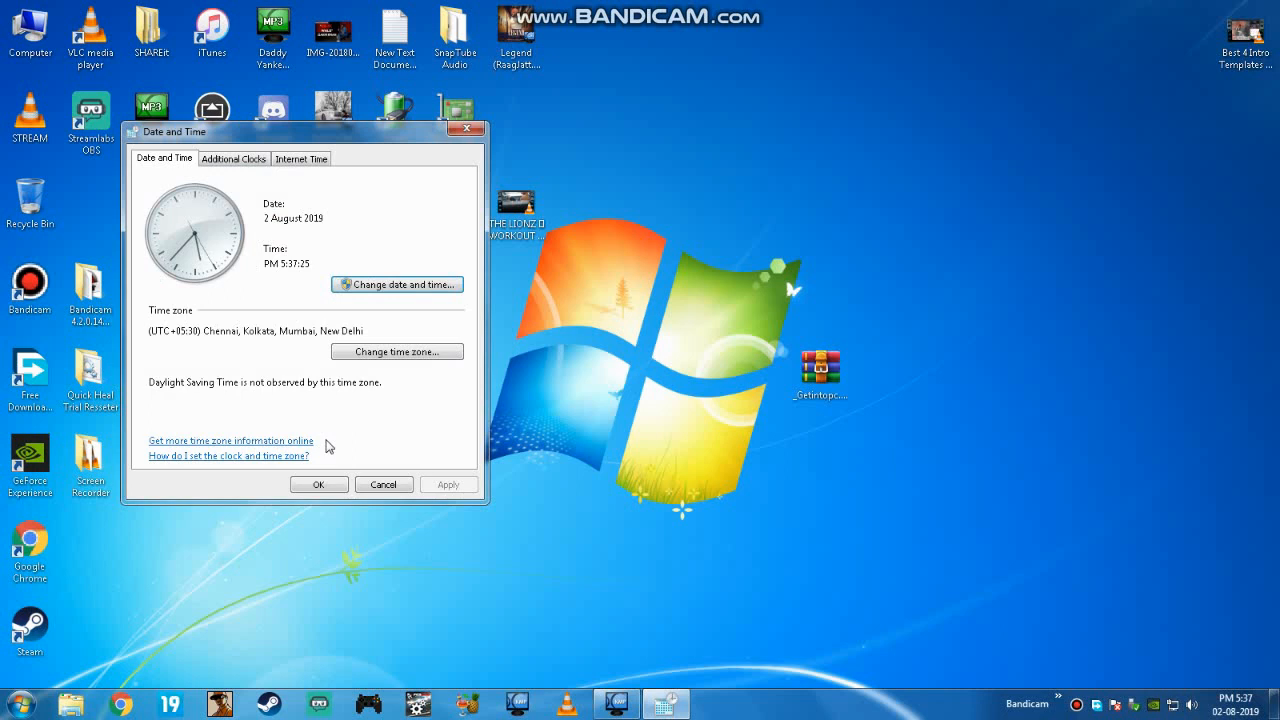
right_click(628, 446)
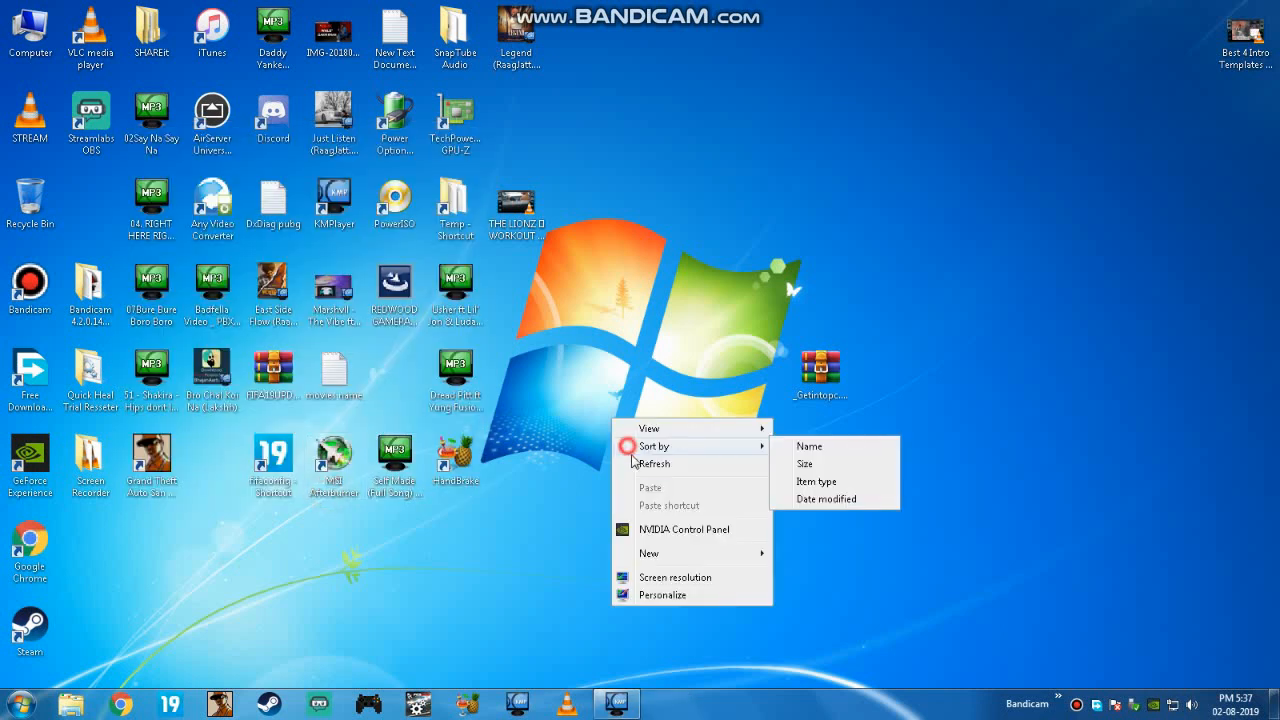
Refresh the Windows desktop from its right-click menu.
left_click(312, 616)
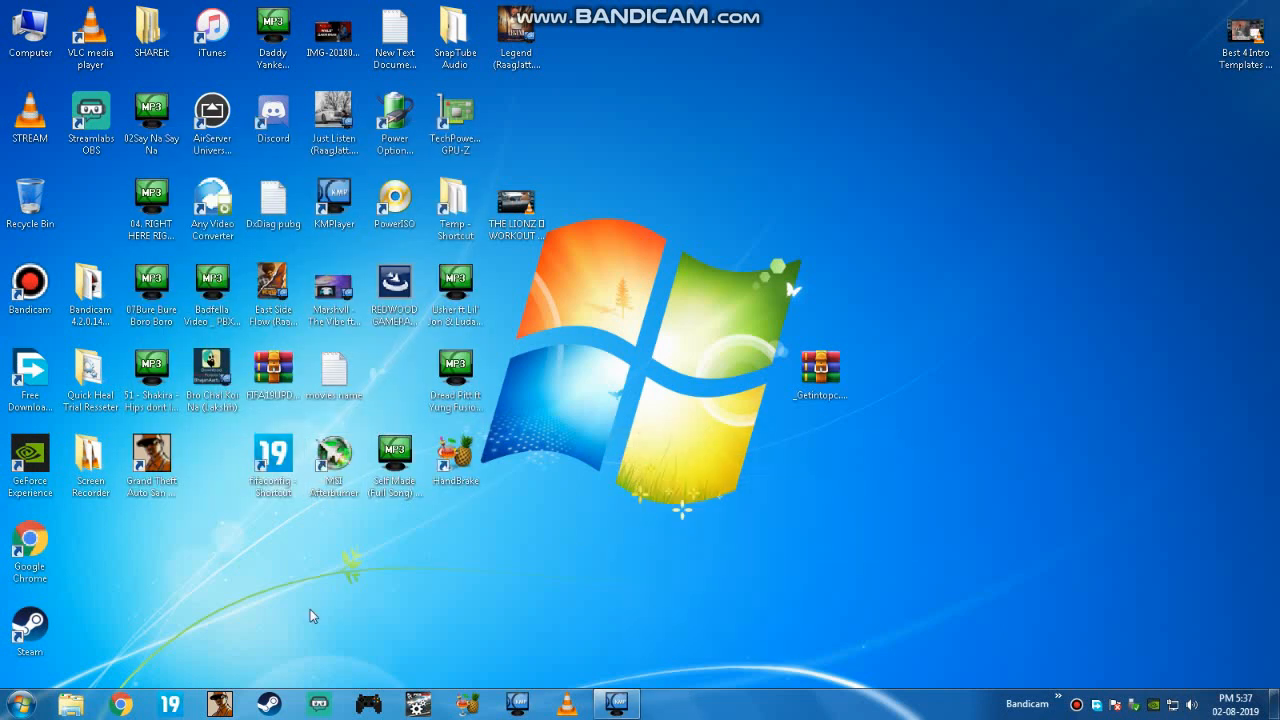
mouse_move(510, 490)
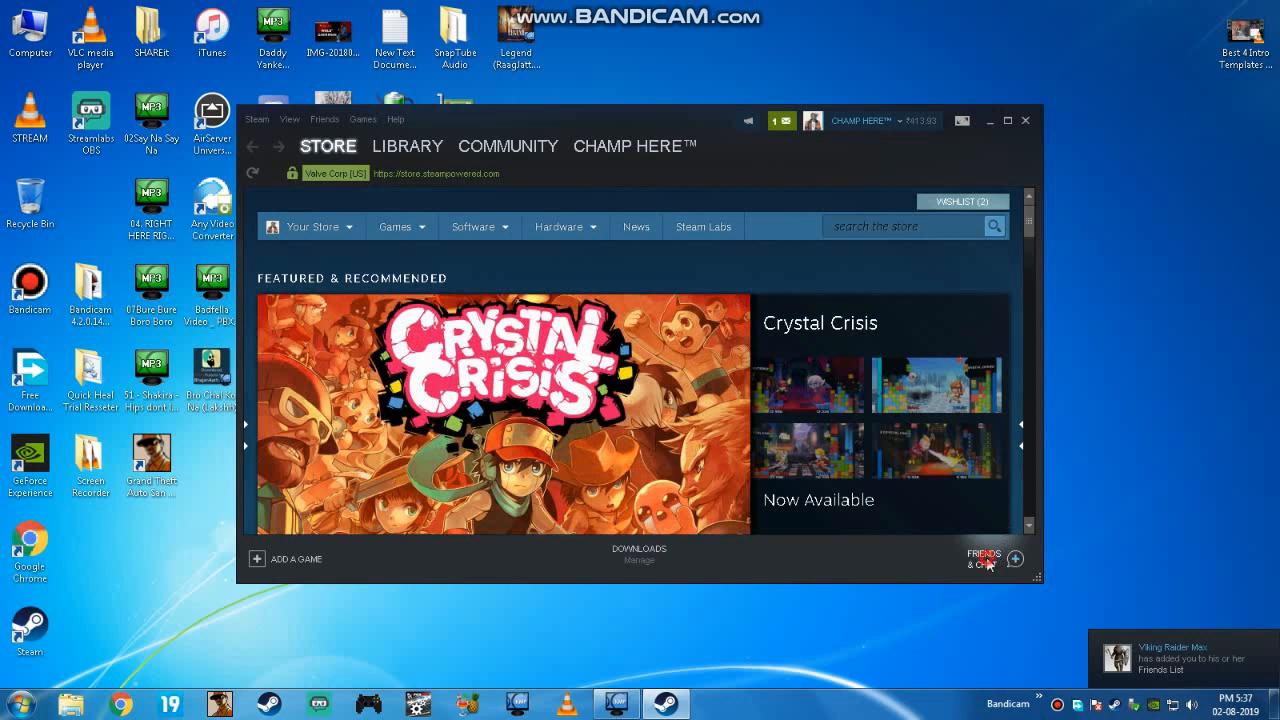
View the now-connected Friends & Chat list showing a friend in CS:GO, then close it.
left_click(984, 558)
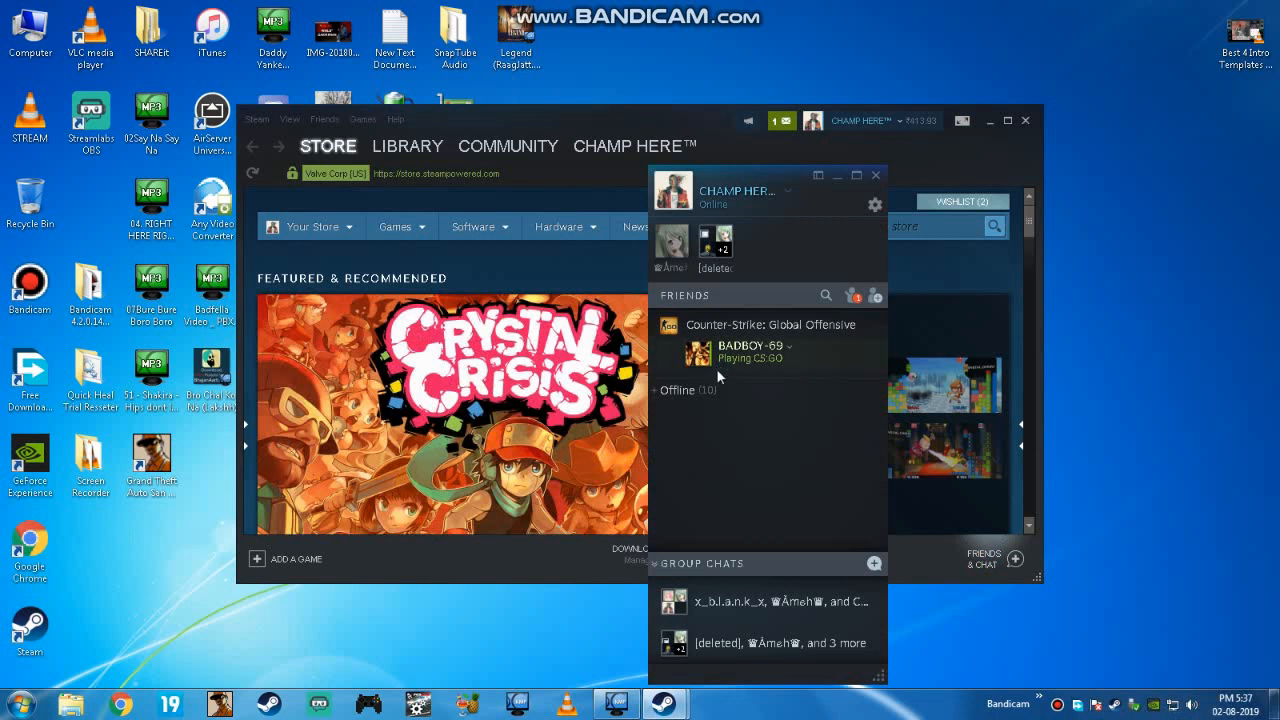
left_click(676, 390)
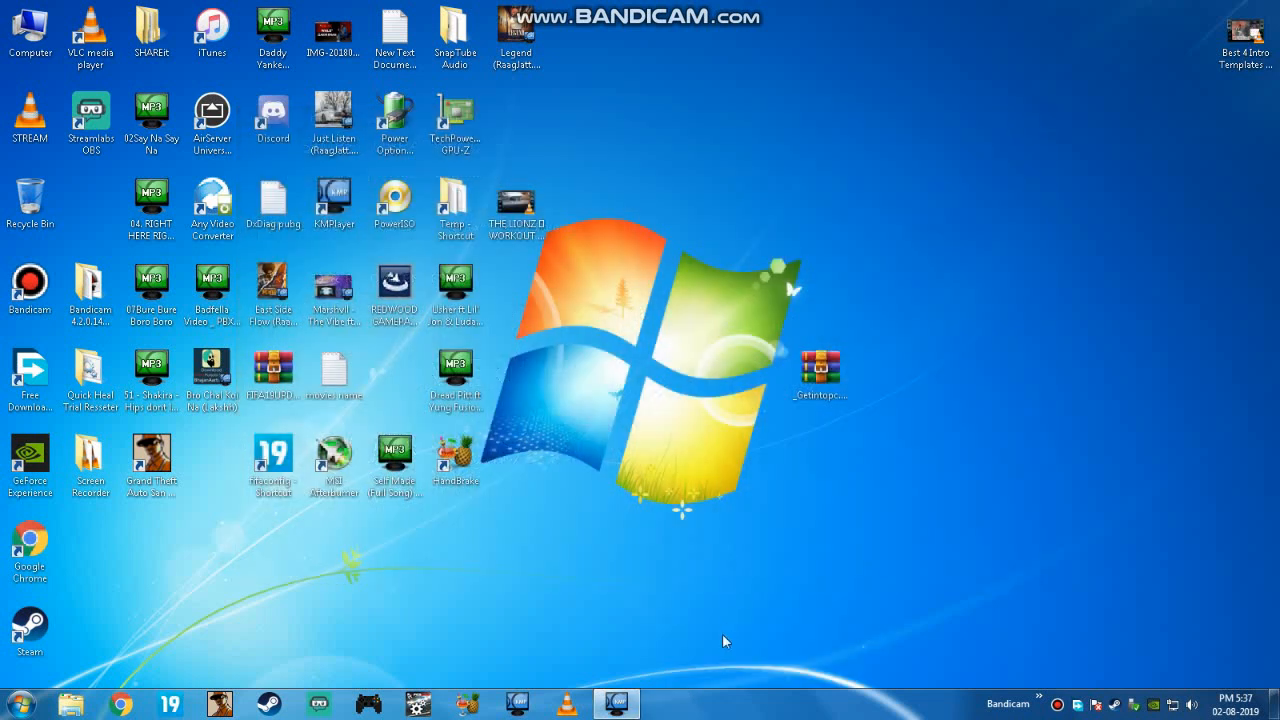
mouse_move(266, 608)
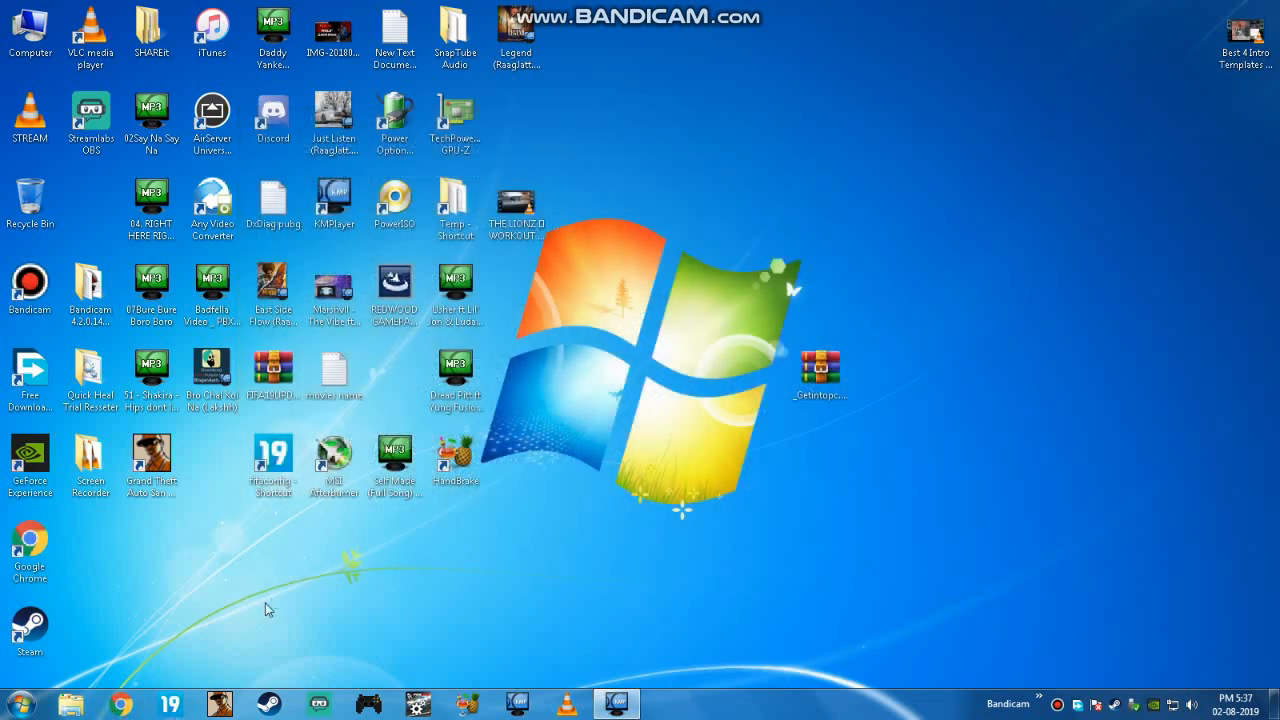
Reopen Chrome from the taskbar to bring back the YouTube channel's videos page.
left_click(124, 700)
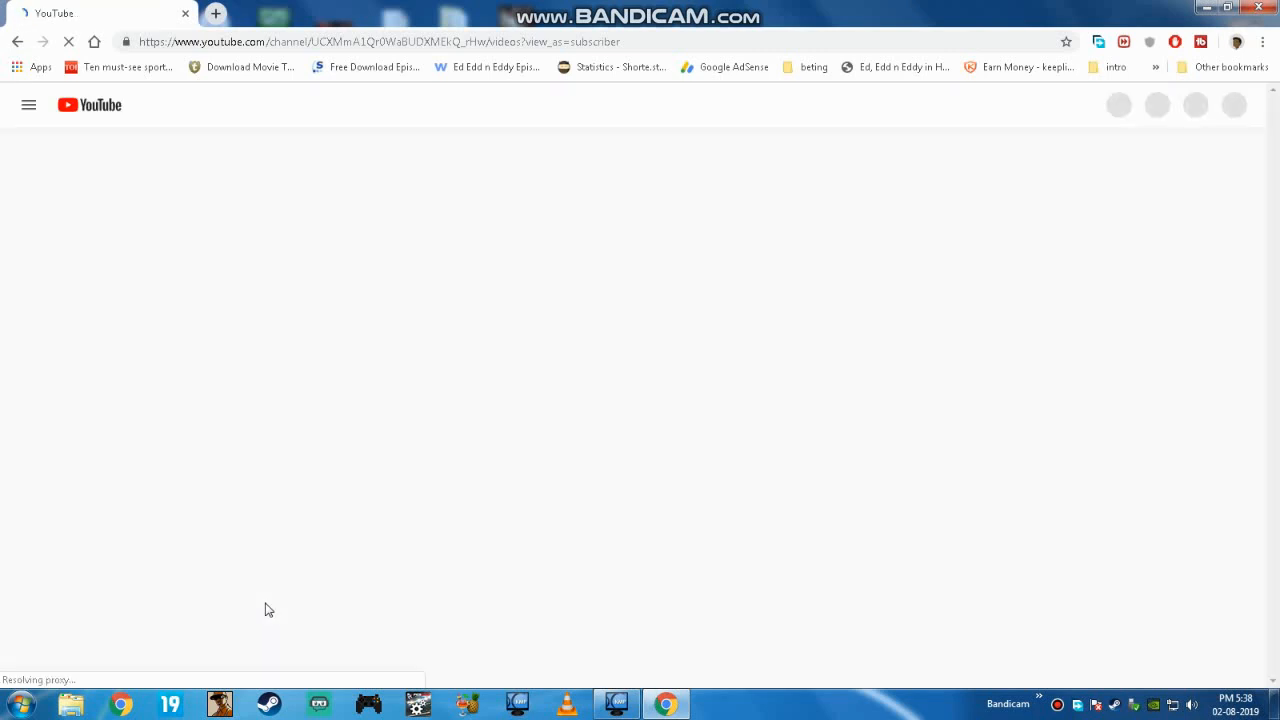